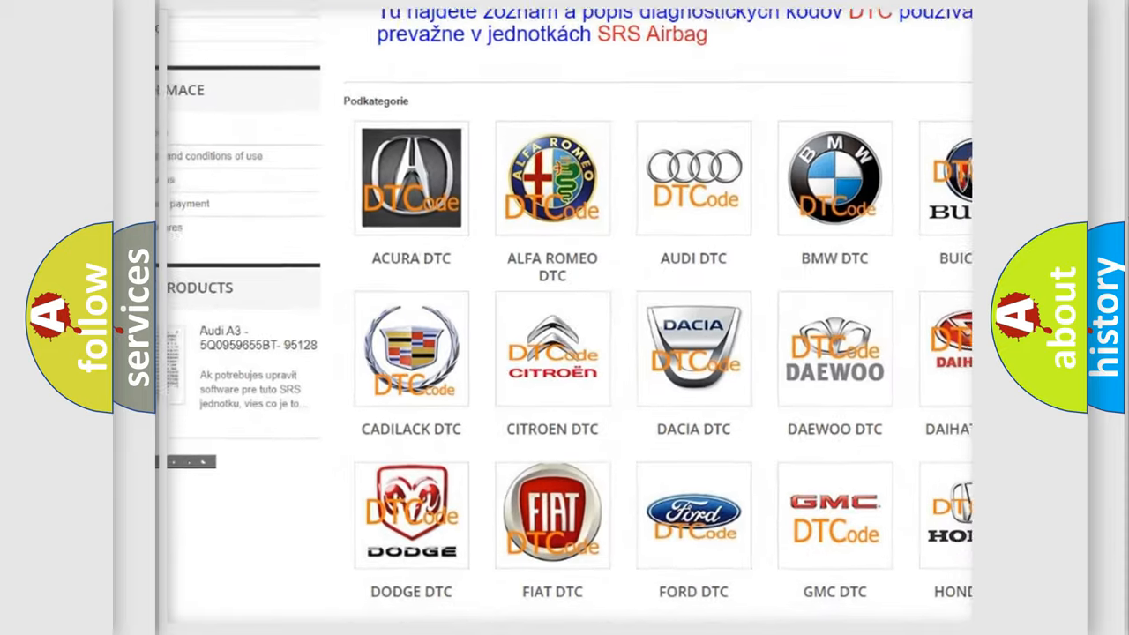
pyautogui.scroll(-3)
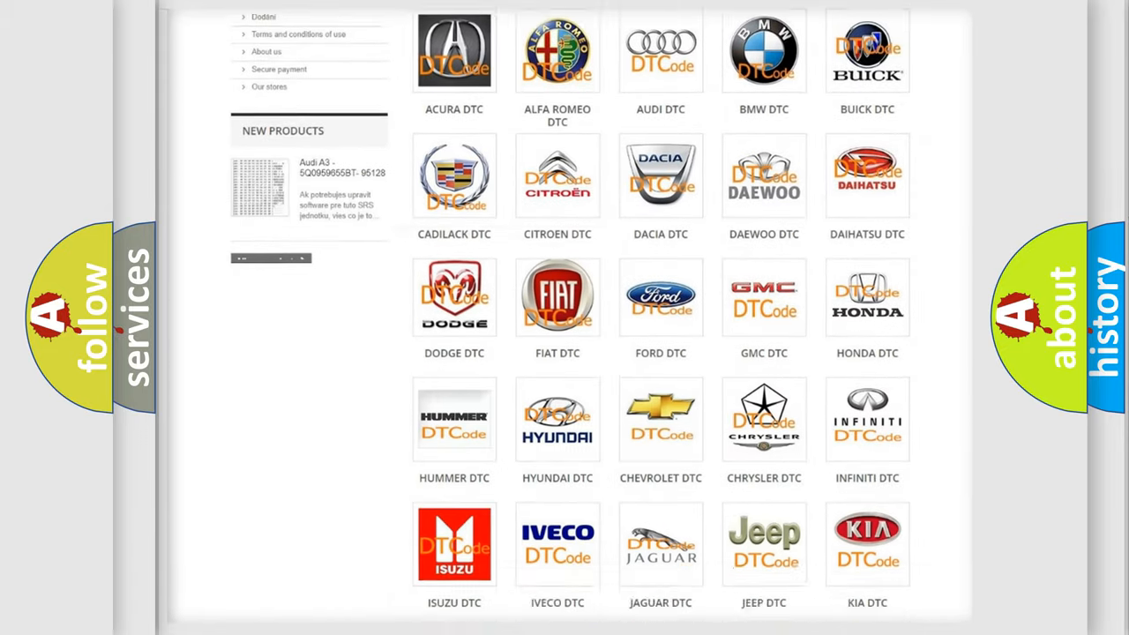
pyautogui.scroll(-3)
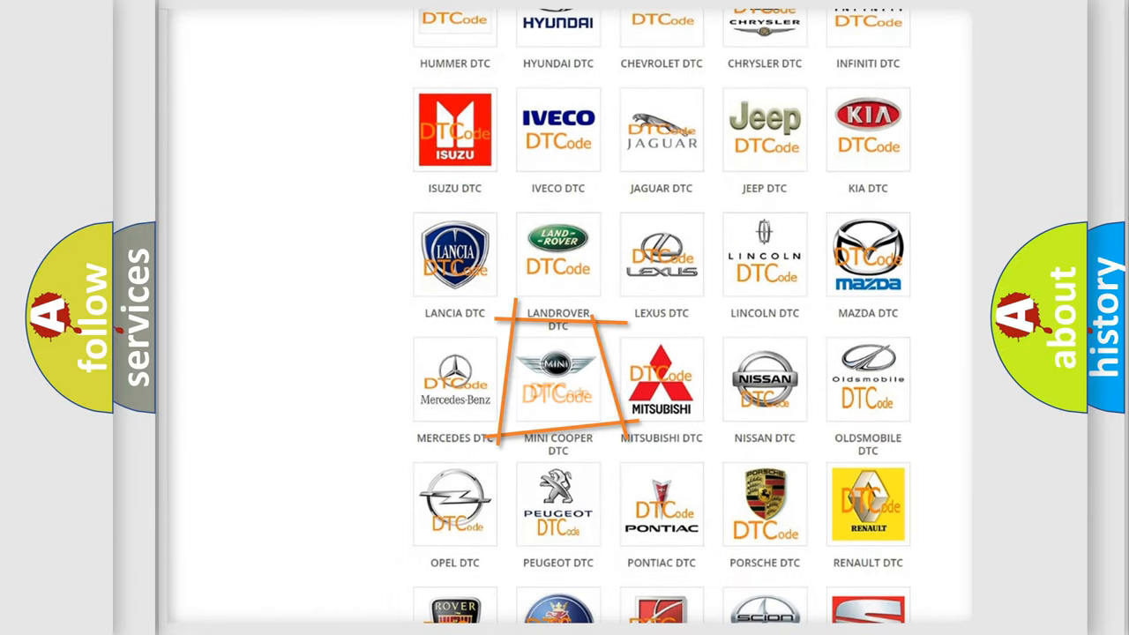